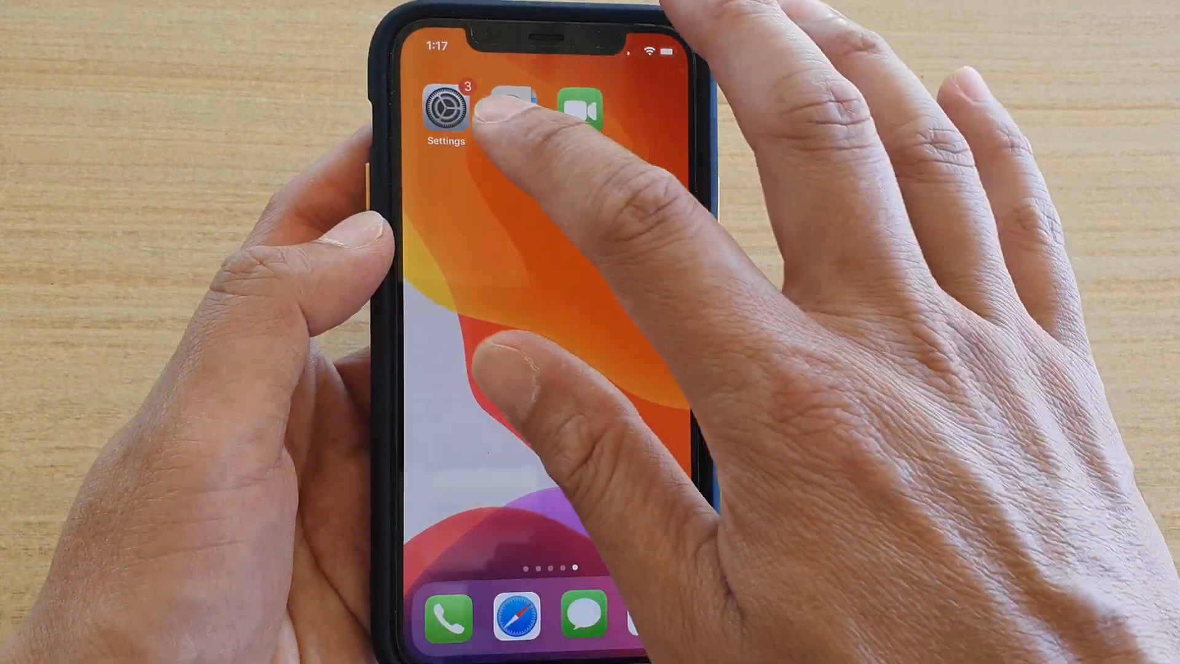
# - In Settings > Safari > Favorites, choose Sub folder 2 as the favorites folder
pyautogui.click(443, 109)
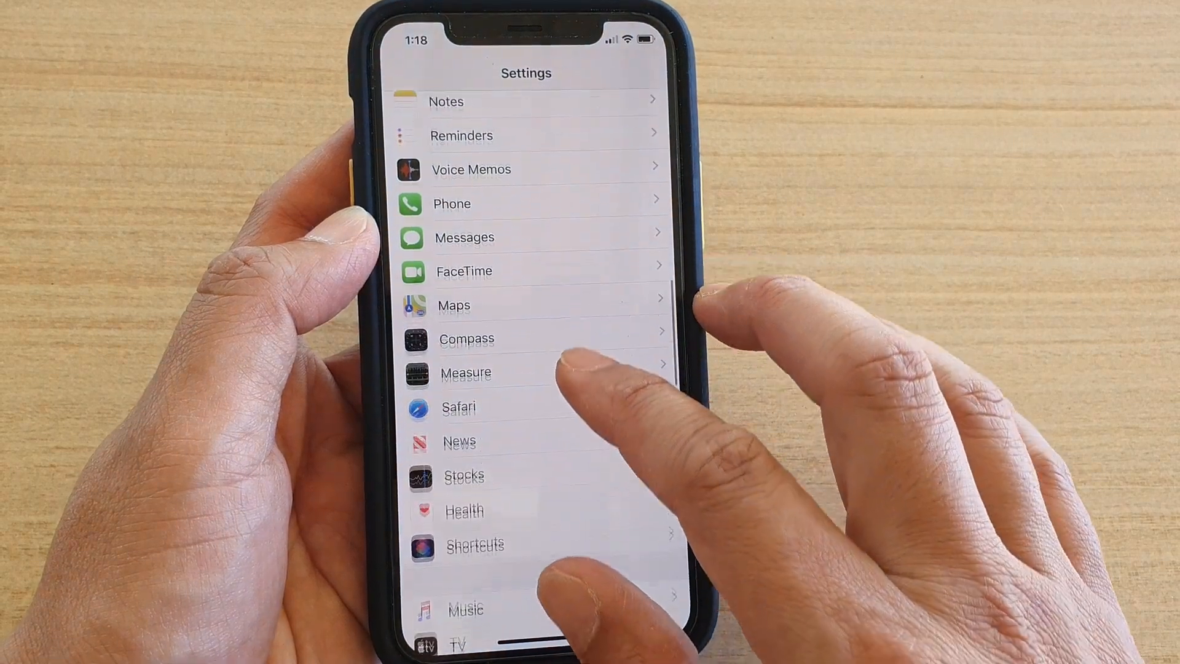
pyautogui.click(459, 407)
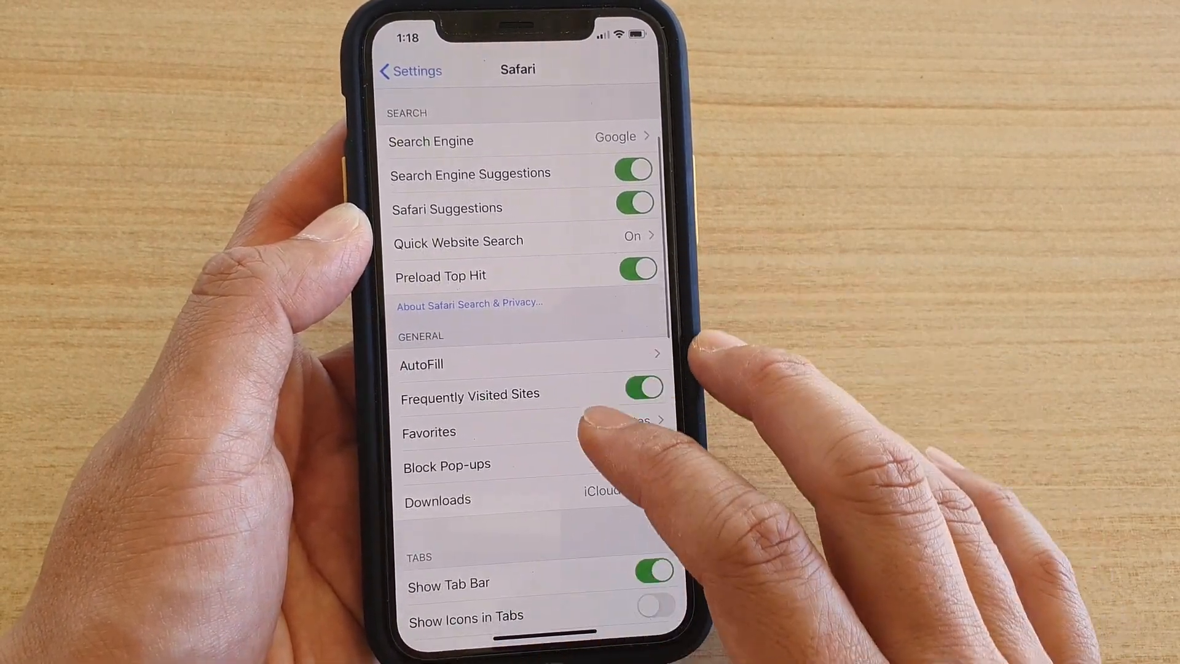
pyautogui.click(429, 432)
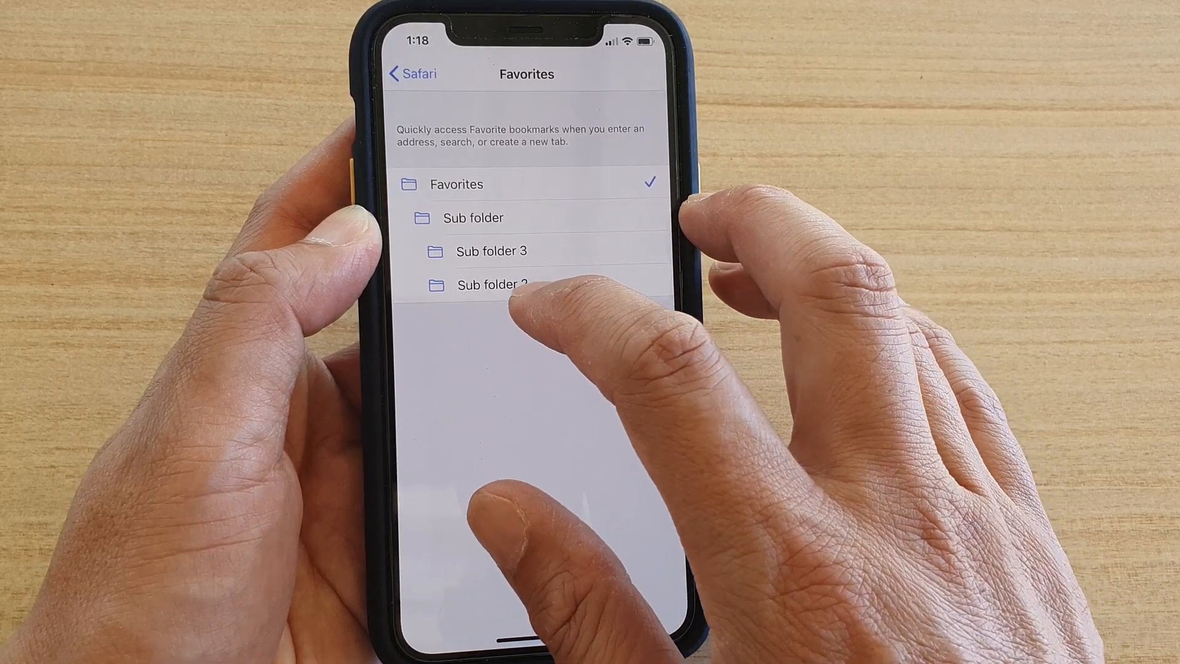
pyautogui.click(490, 282)
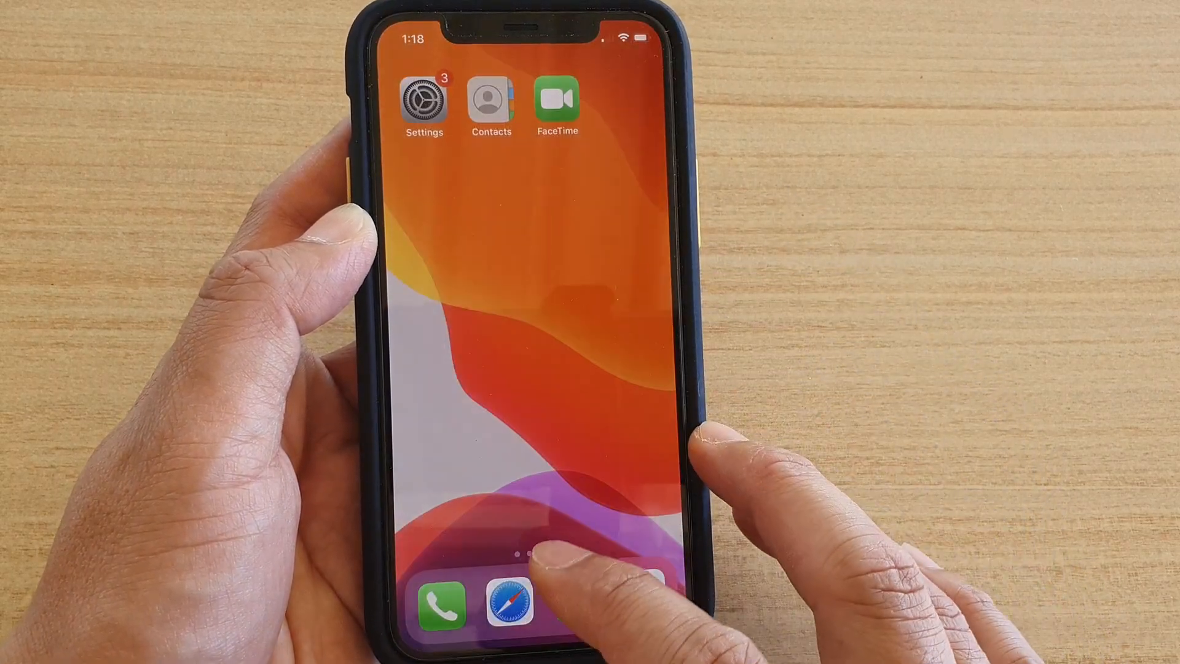
# - In Safari's bookmarks, browse into the Favorites folder and its Sub folder
pyautogui.click(509, 606)
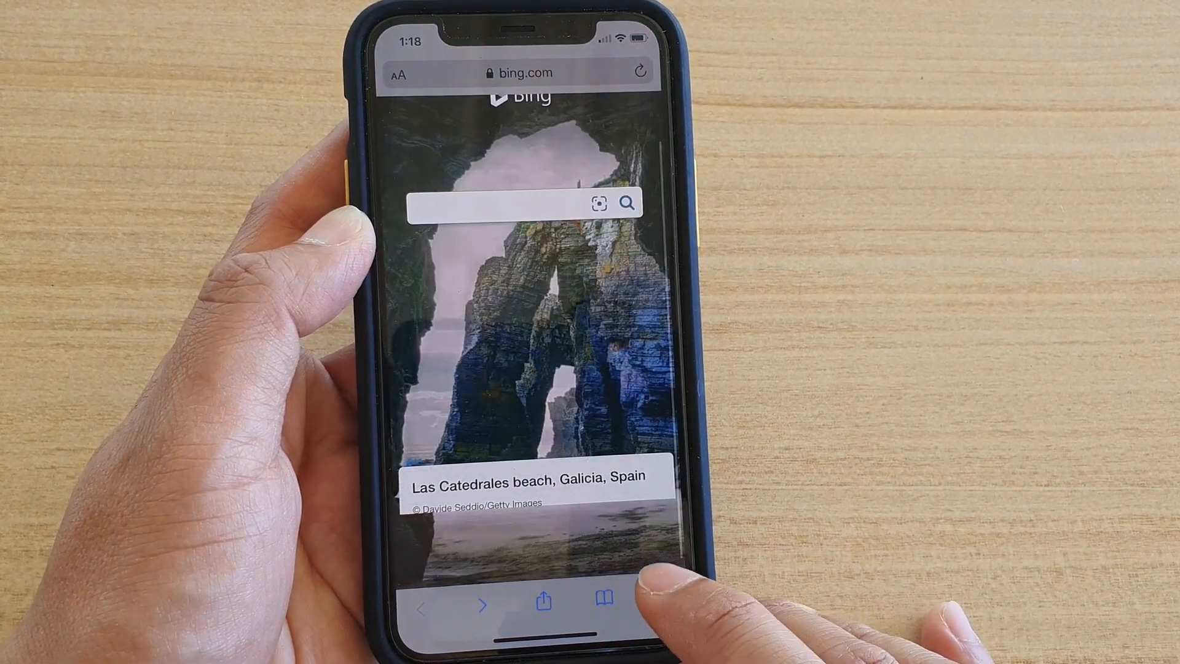
pyautogui.click(605, 598)
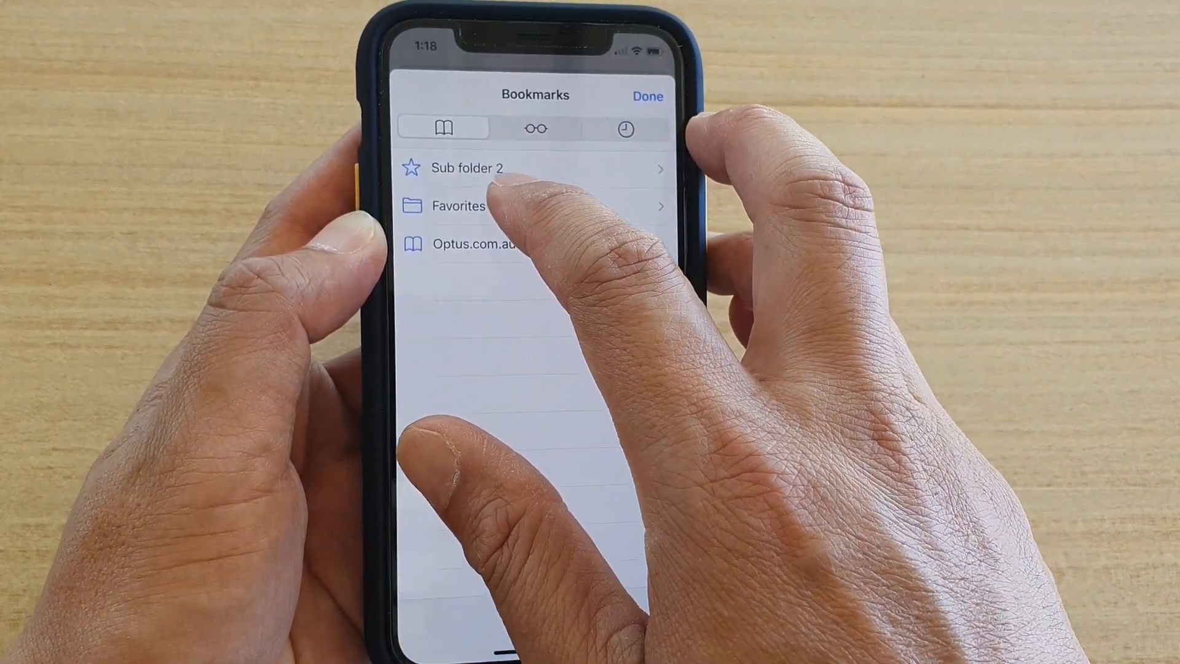
pyautogui.click(457, 205)
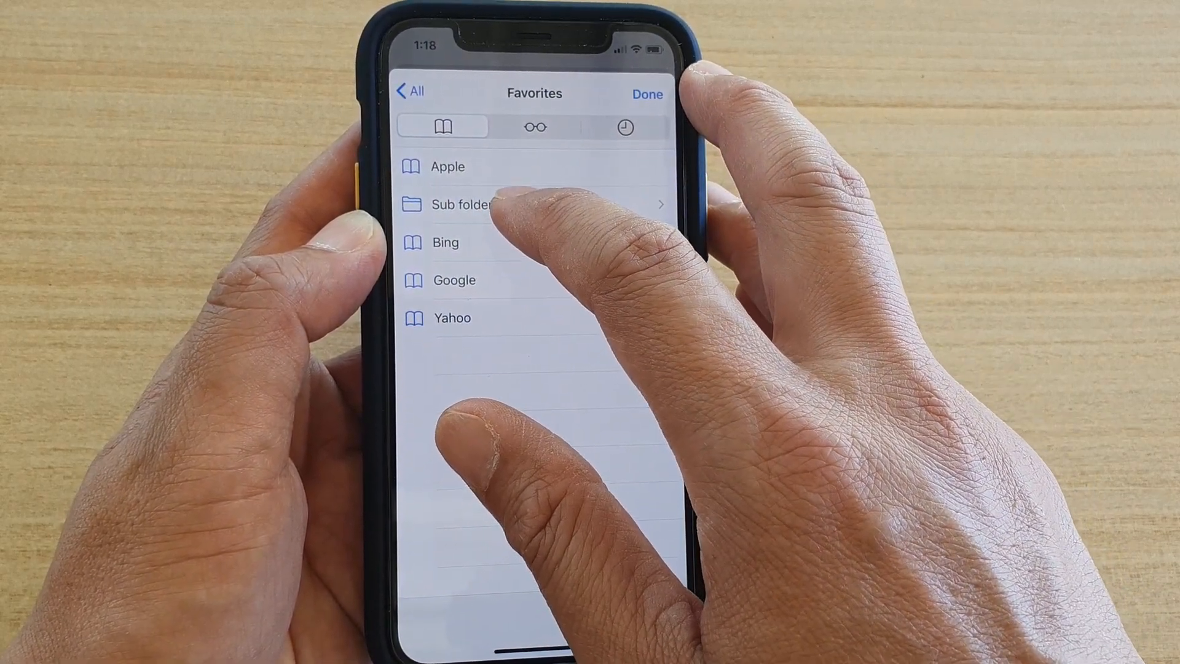
pyautogui.click(459, 205)
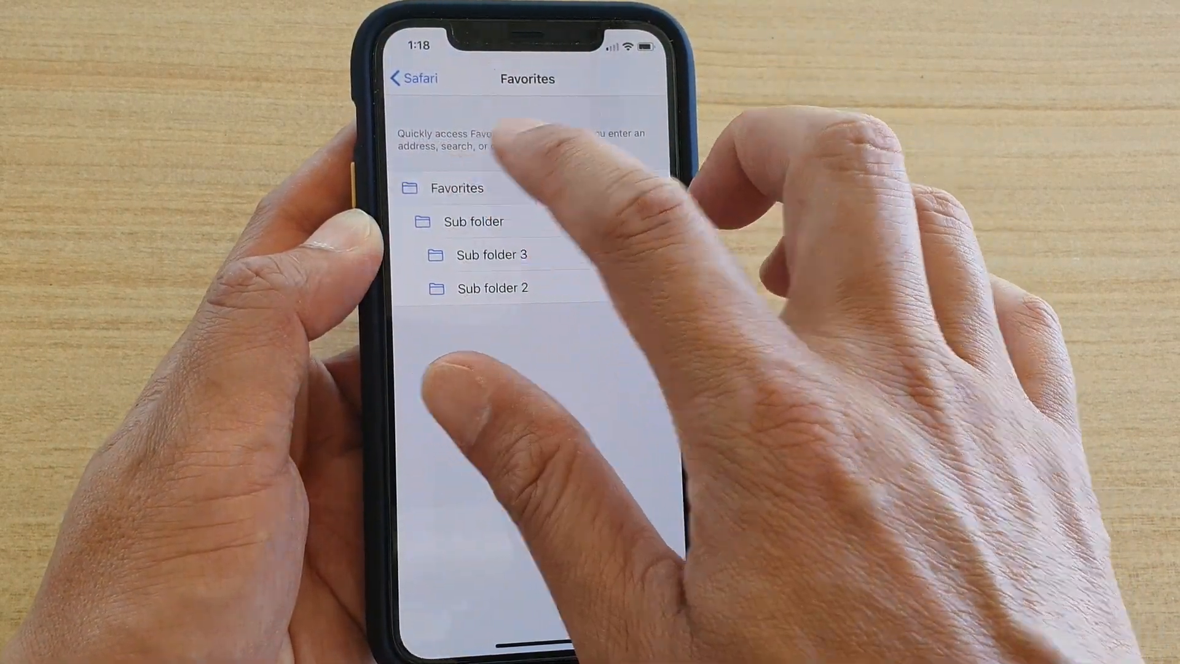
# - Check the default Favorites folder again as Safari's favorites folder
pyautogui.click(527, 188)
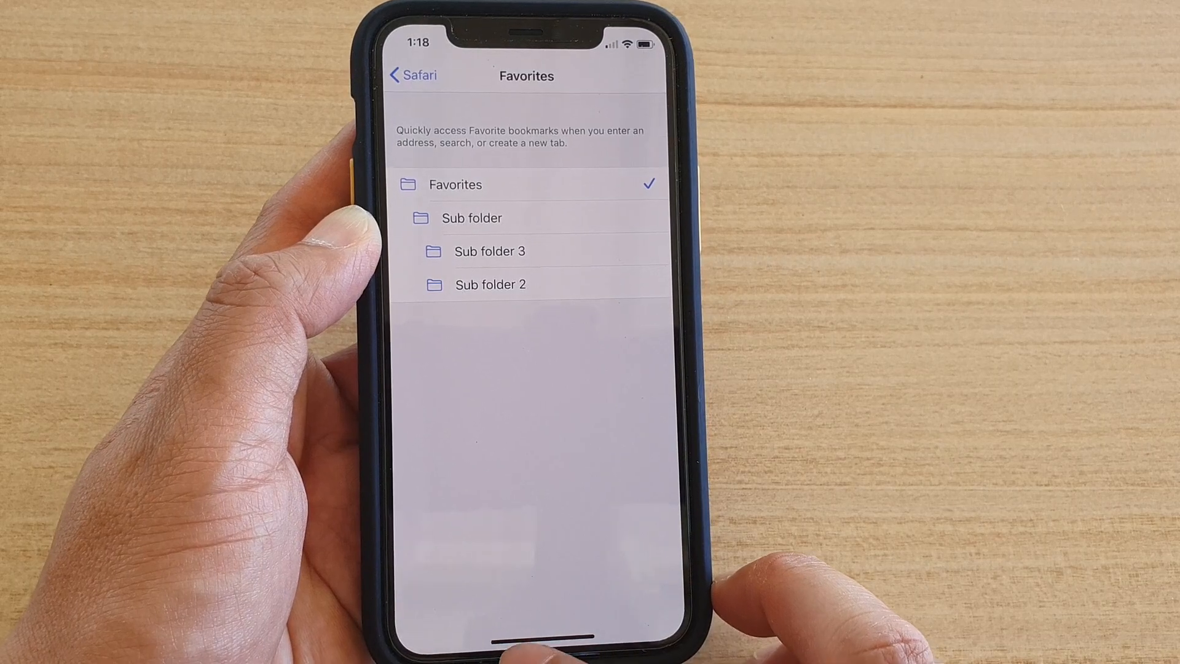